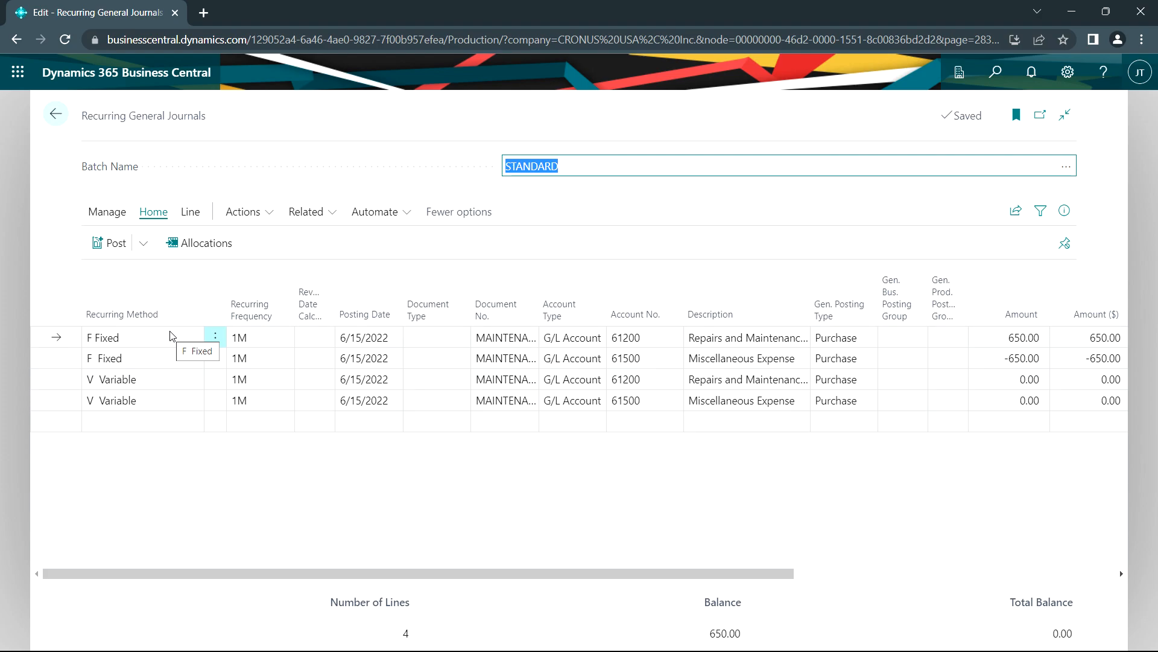
Step: Enter 150 as the amount on the first Variable line of the STANDARD batch
{"action": "left_click", "coordinate": [1008, 379]}
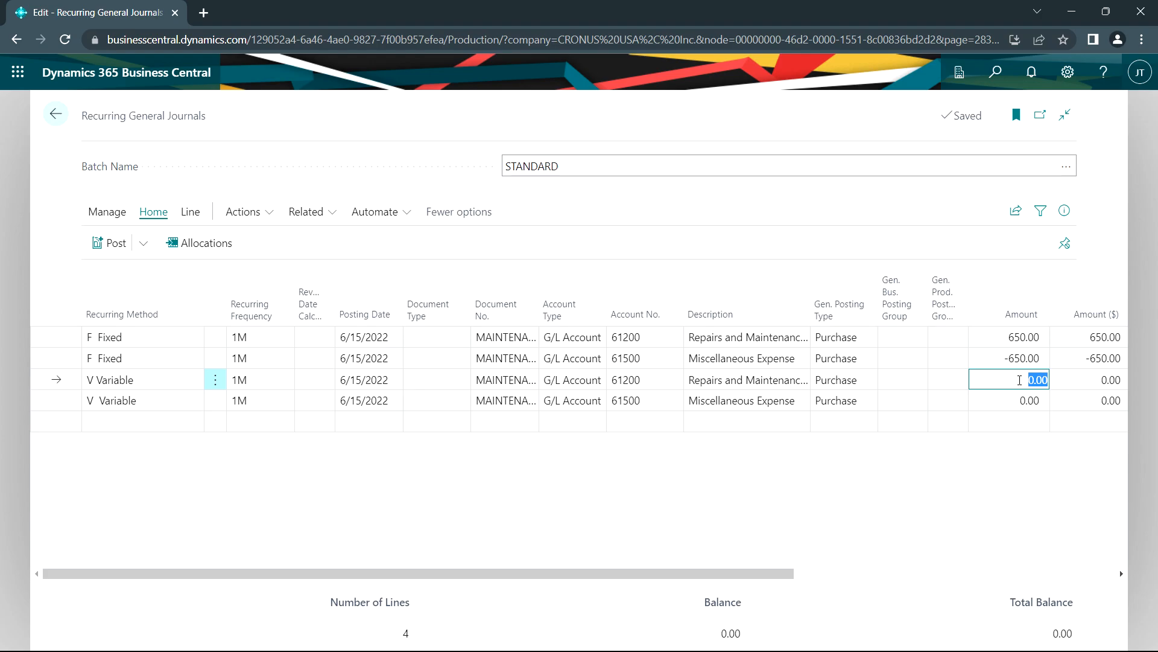
{"action": "type", "text": "150"}
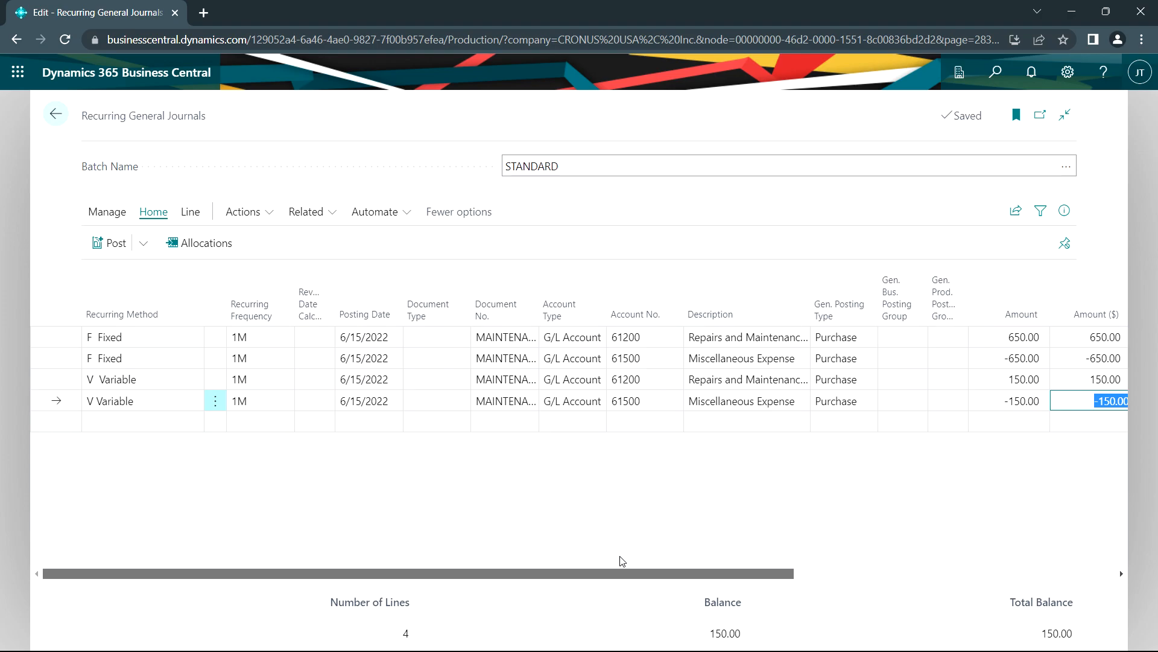
{"action": "mouse_move", "coordinate": [619, 556]}
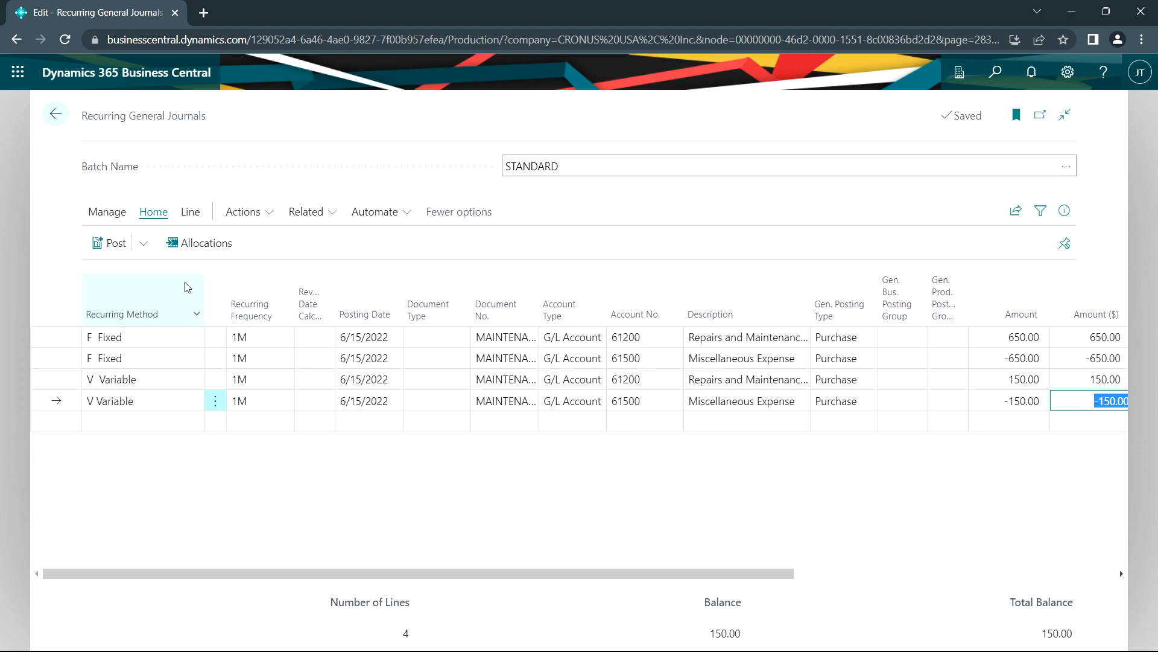
Step: Preview the STANDARD batch posting and view its four G/L entries
{"action": "left_click", "coordinate": [144, 243]}
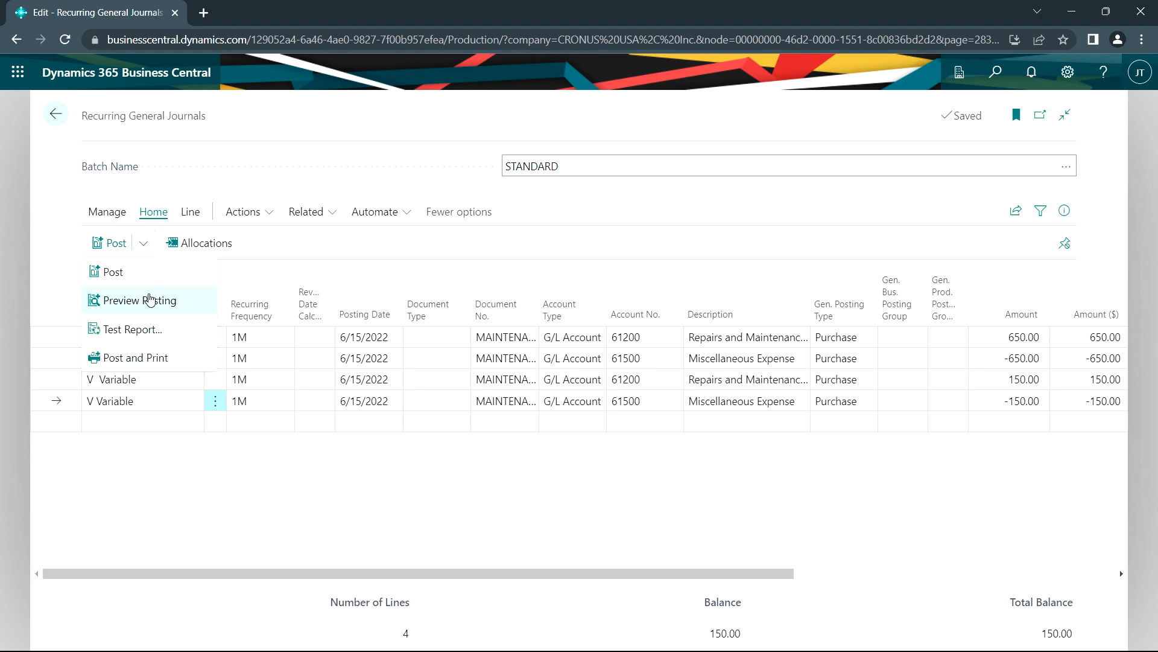
{"action": "left_click", "coordinate": [137, 300]}
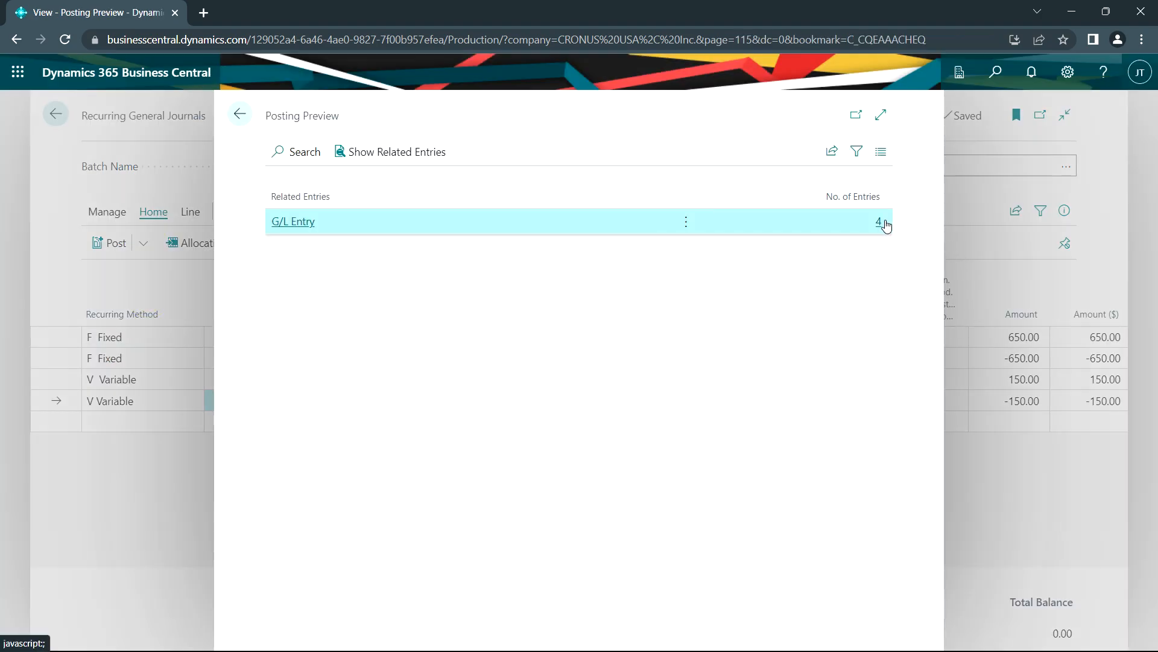
{"action": "left_click", "coordinate": [292, 222]}
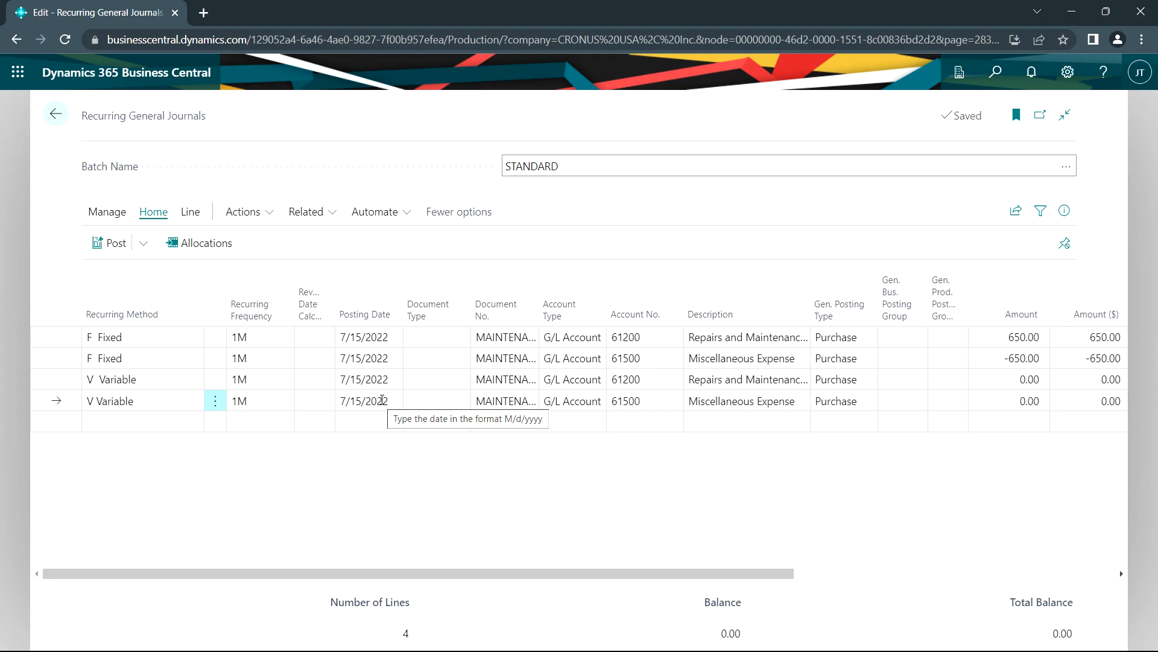
{"action": "left_click", "coordinate": [364, 422]}
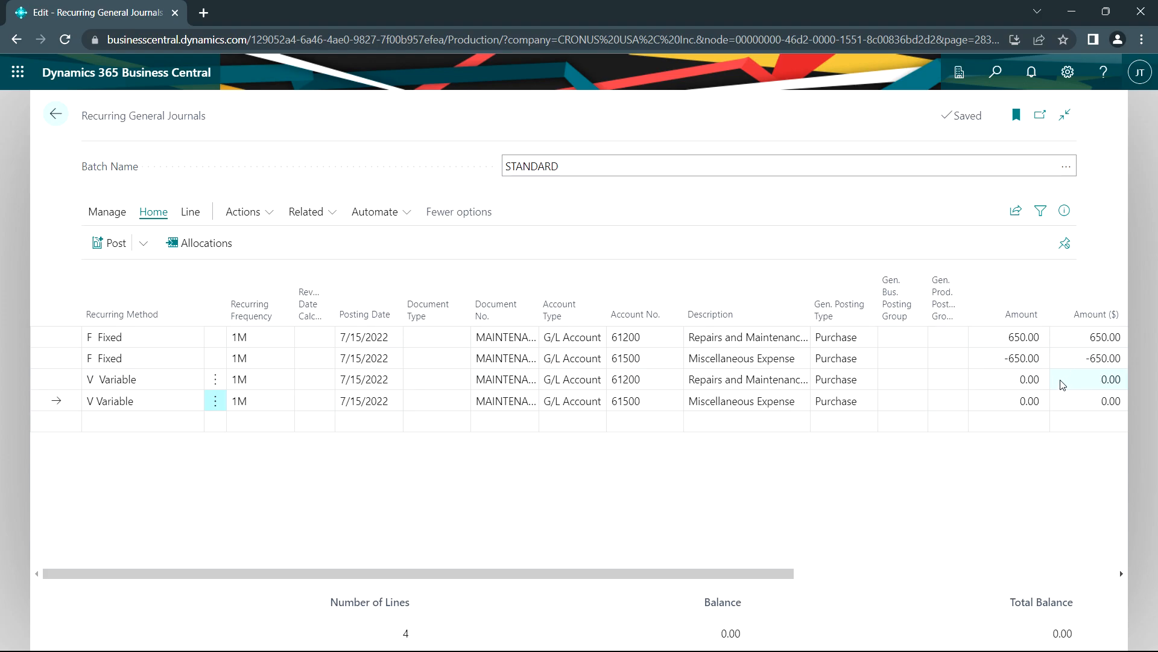
{"action": "mouse_move", "coordinate": [1040, 438]}
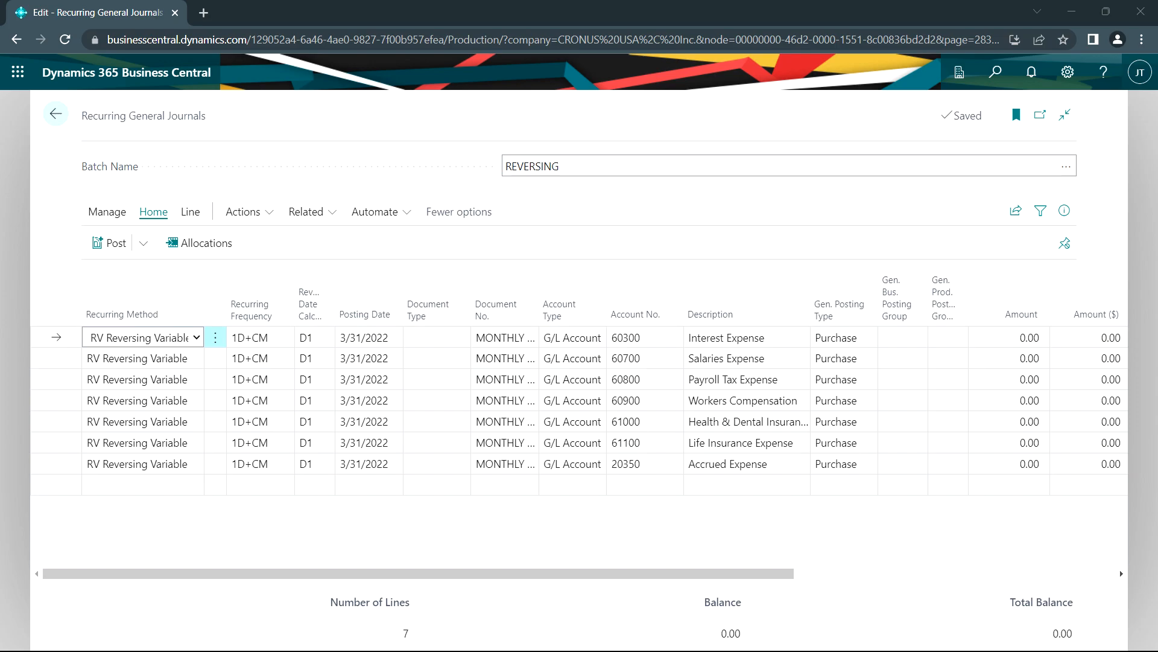
{"action": "mouse_move", "coordinate": [256, 466]}
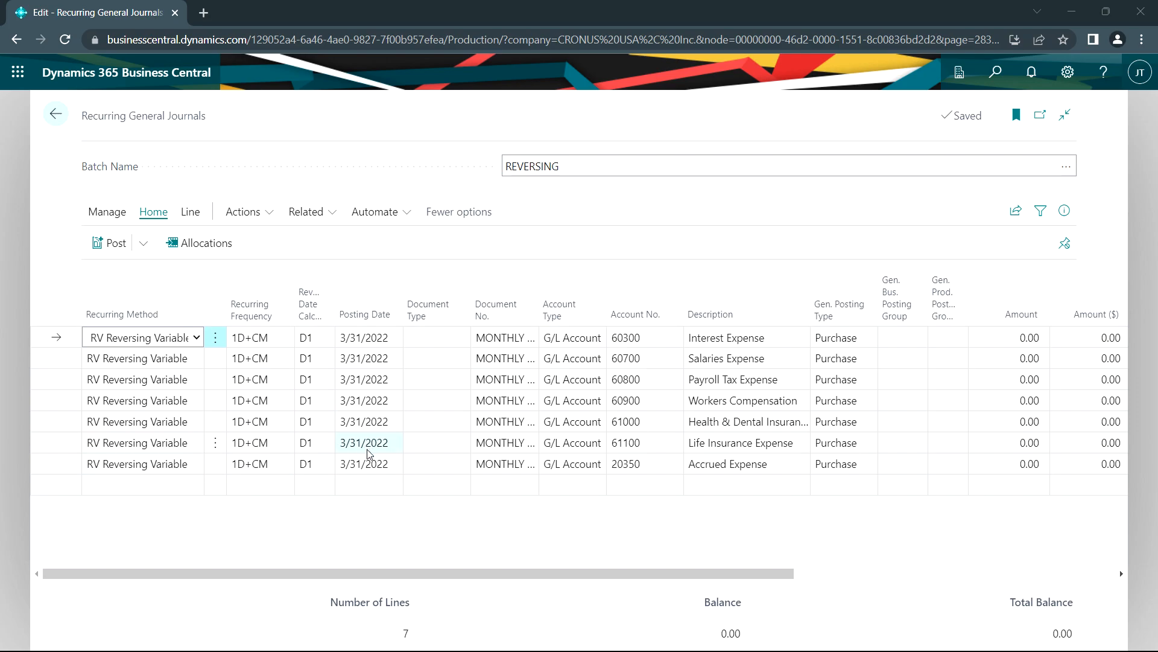
Step: Select an Amount cell in the REVERSING batch to enter the accrual amounts
{"action": "left_click", "coordinate": [321, 338]}
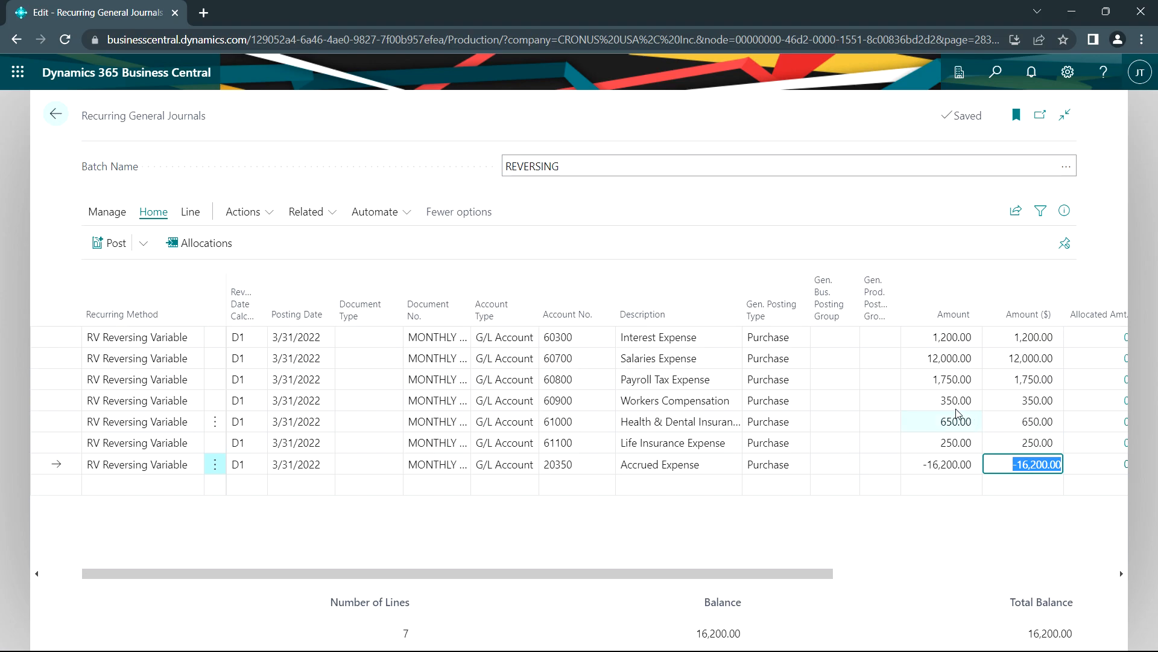
Step: Preview the REVERSING batch posting and view its 14 G/L entries
{"action": "left_click", "coordinate": [146, 243]}
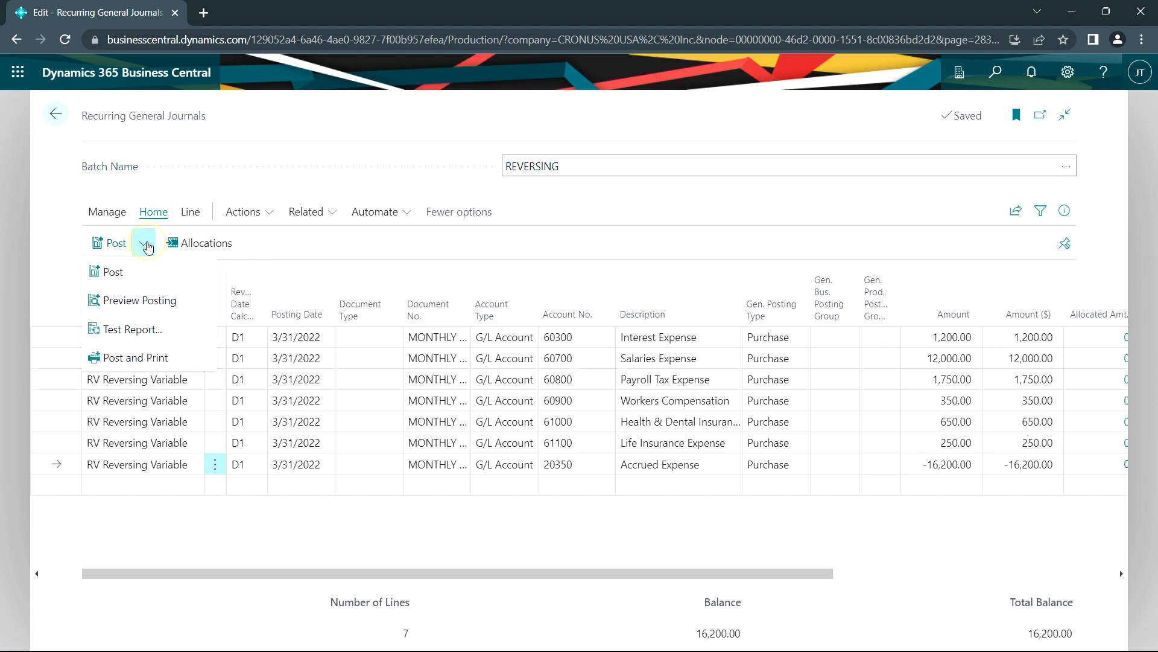
{"action": "left_click", "coordinate": [111, 271]}
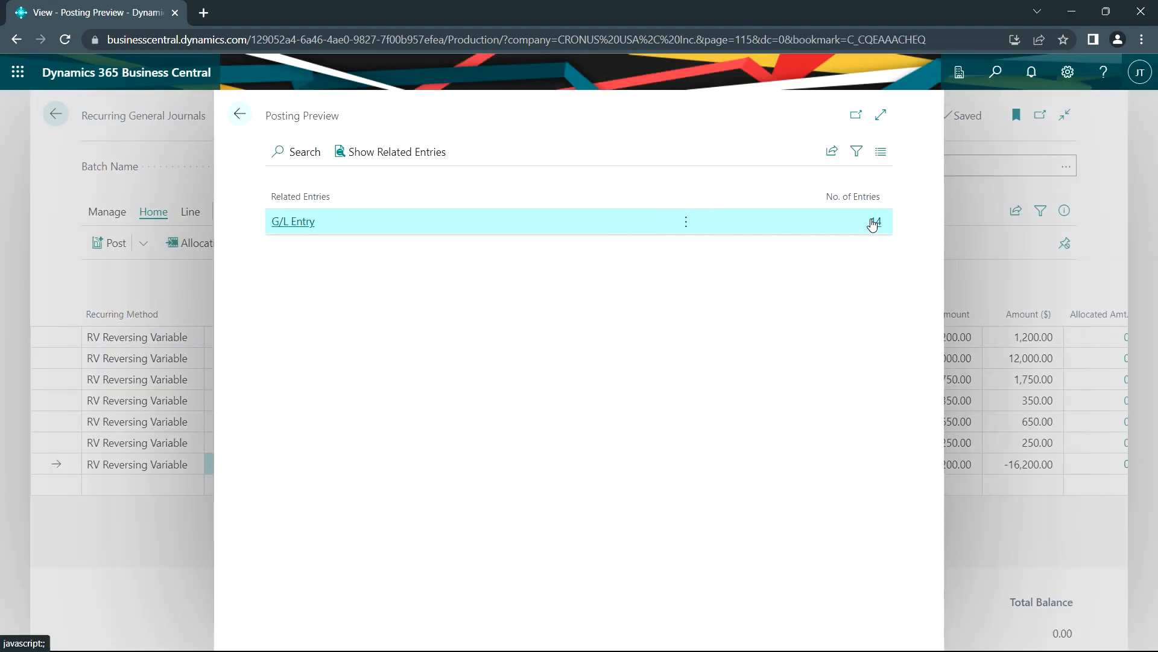
{"action": "left_click", "coordinate": [292, 222]}
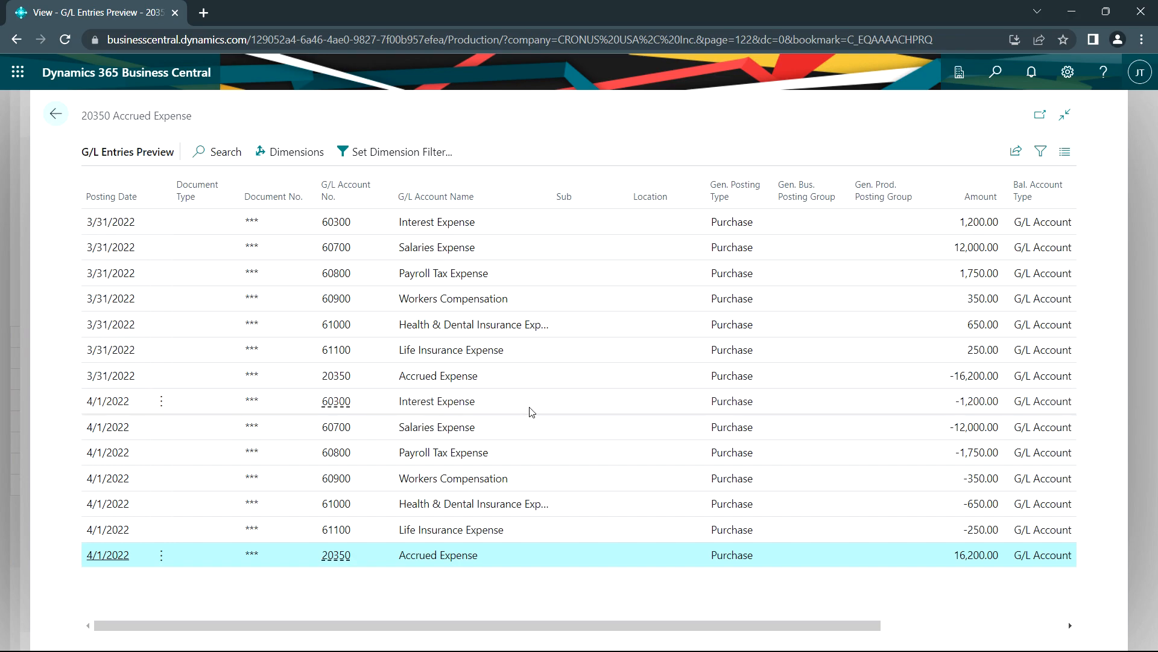
{"action": "mouse_move", "coordinate": [173, 317]}
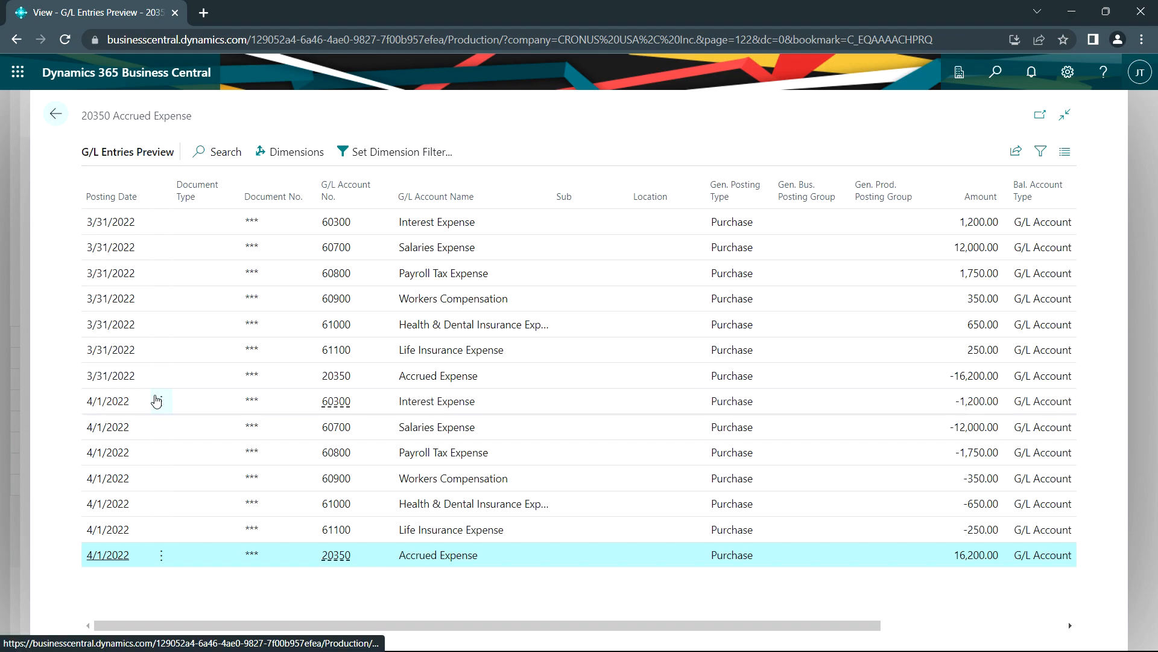
{"action": "mouse_move", "coordinate": [161, 401]}
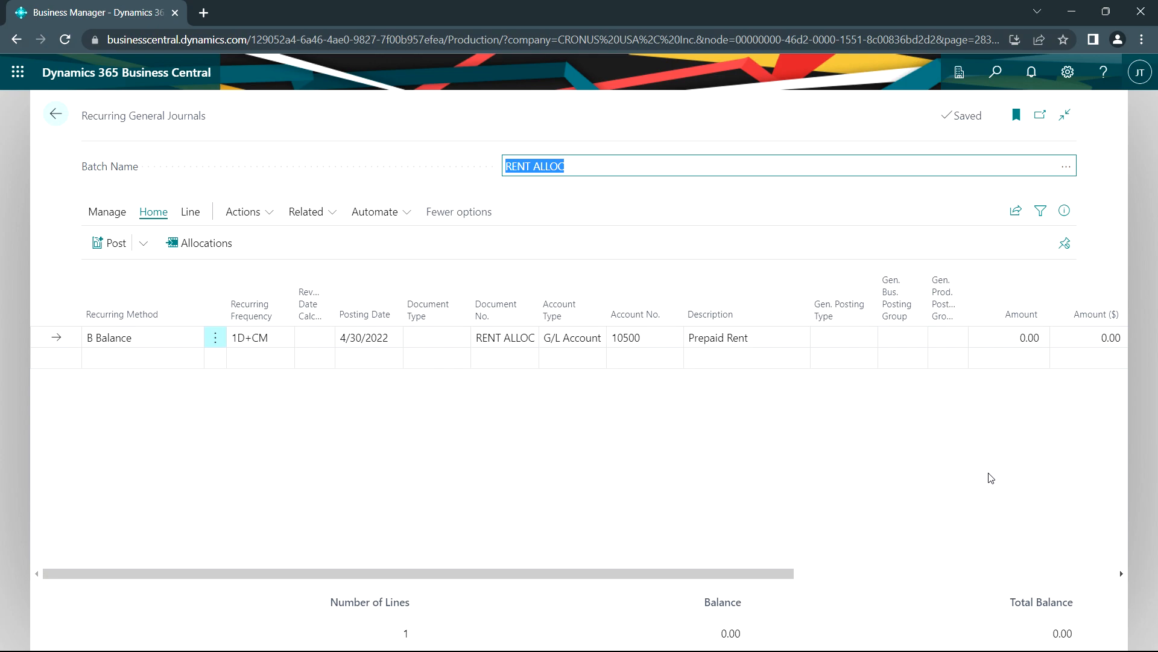
{"action": "mouse_move", "coordinate": [708, 405]}
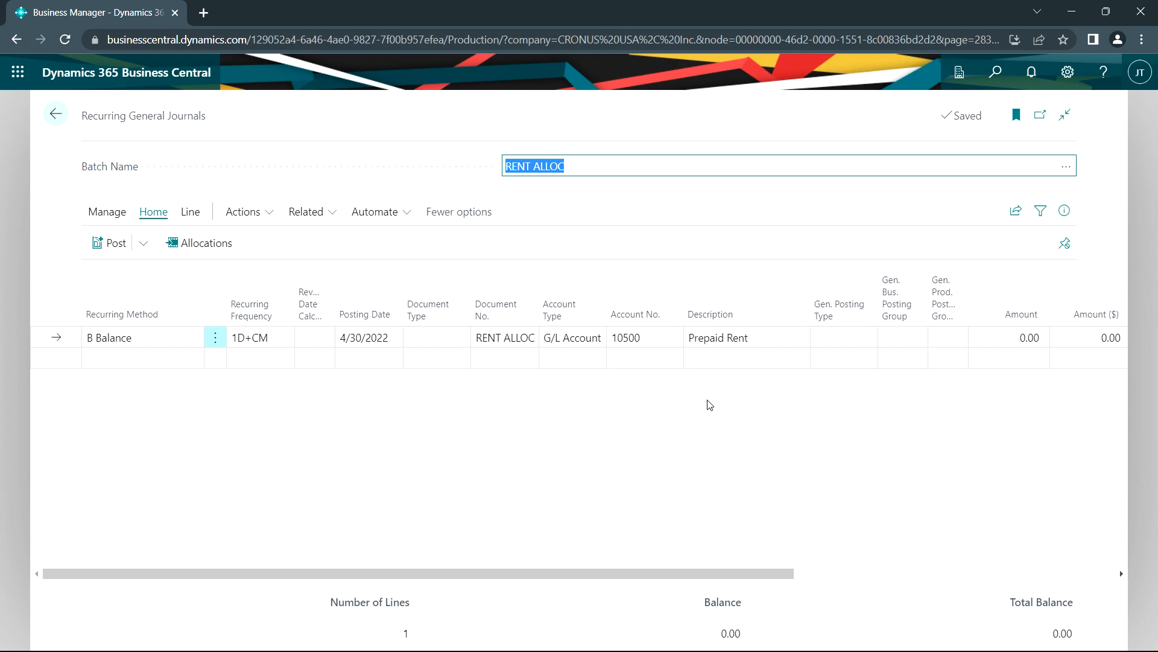
Step: Open the RENT ALLOC recurring batch with its Prepaid Rent balance line
{"action": "left_click", "coordinate": [746, 357]}
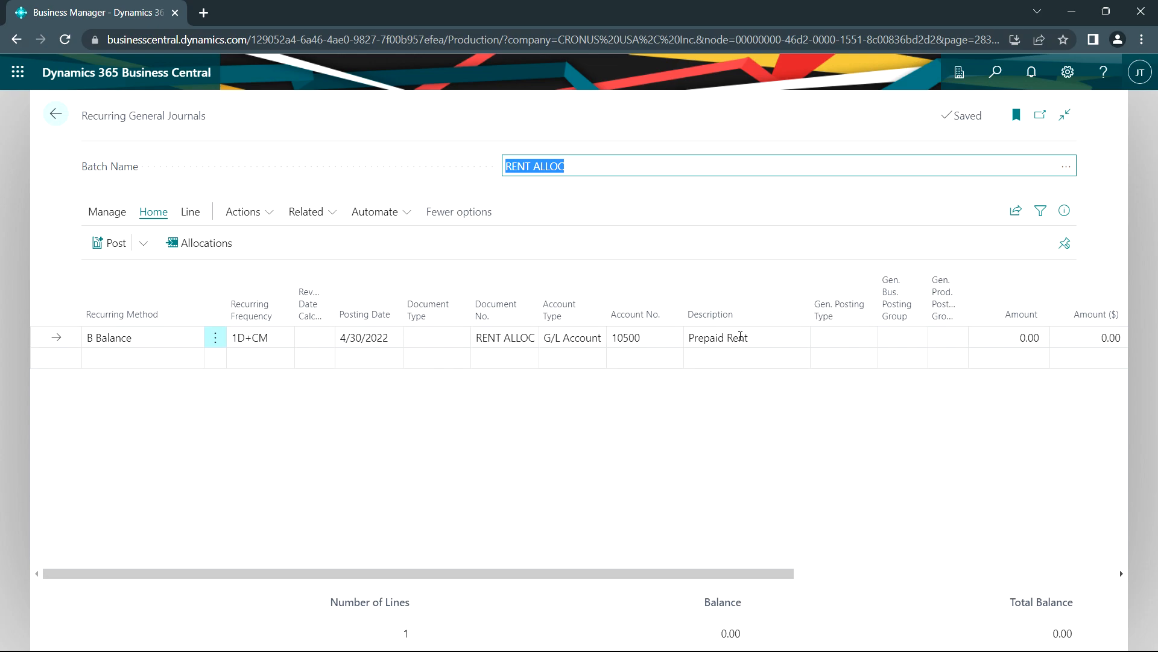
{"action": "mouse_move", "coordinate": [750, 334]}
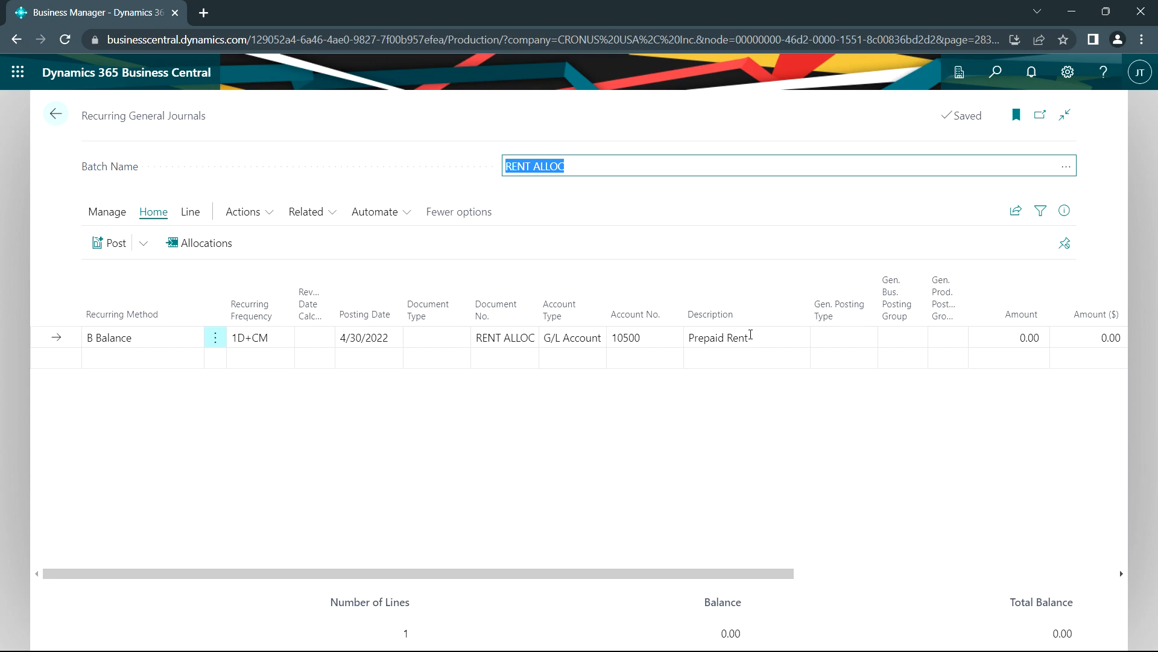
Step: Review the 20/30/50 Rent Expense allocation lines, return and post the RENT ALLOC batch
{"action": "left_click", "coordinate": [205, 242]}
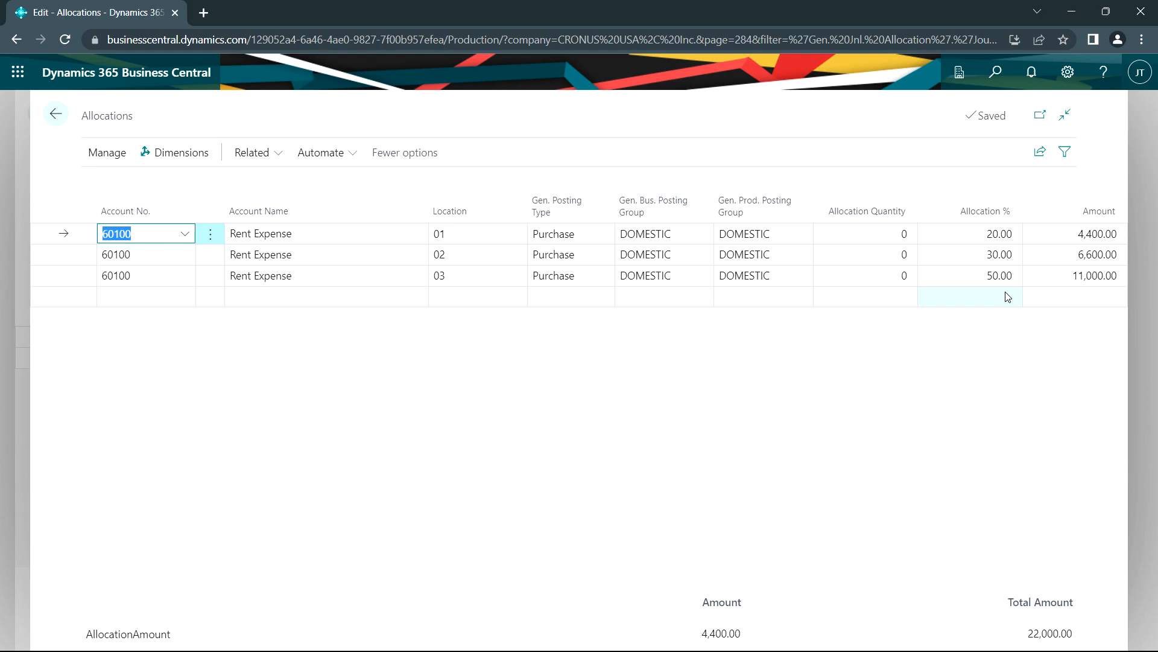
{"action": "left_click", "coordinate": [55, 116]}
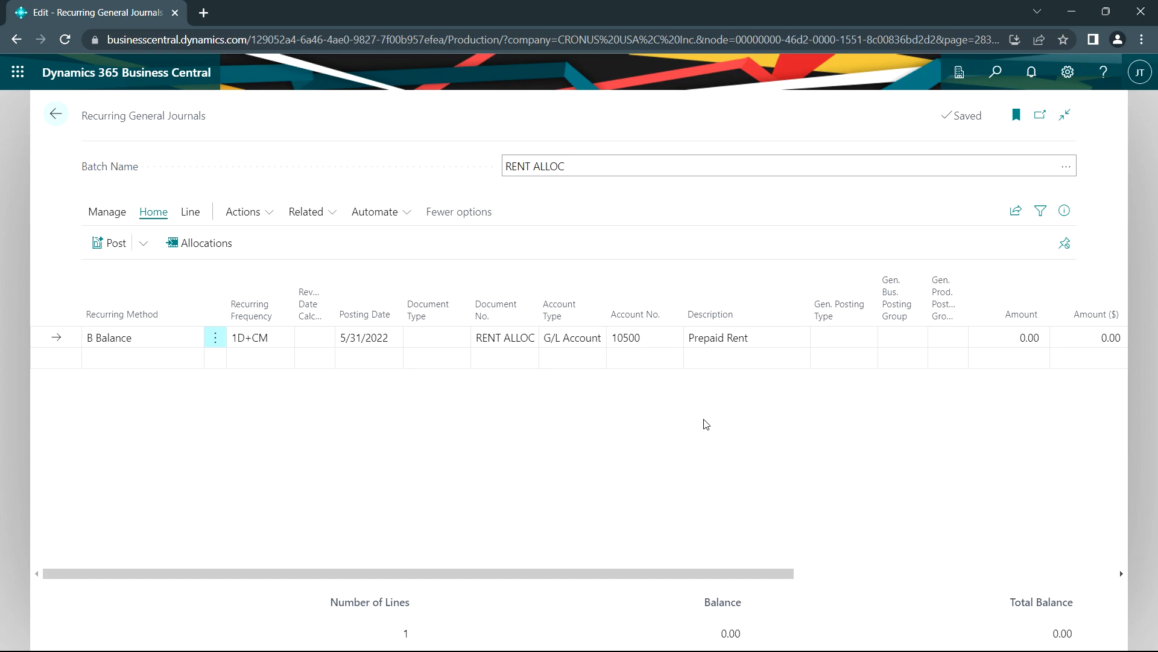
{"action": "left_click", "coordinate": [370, 337]}
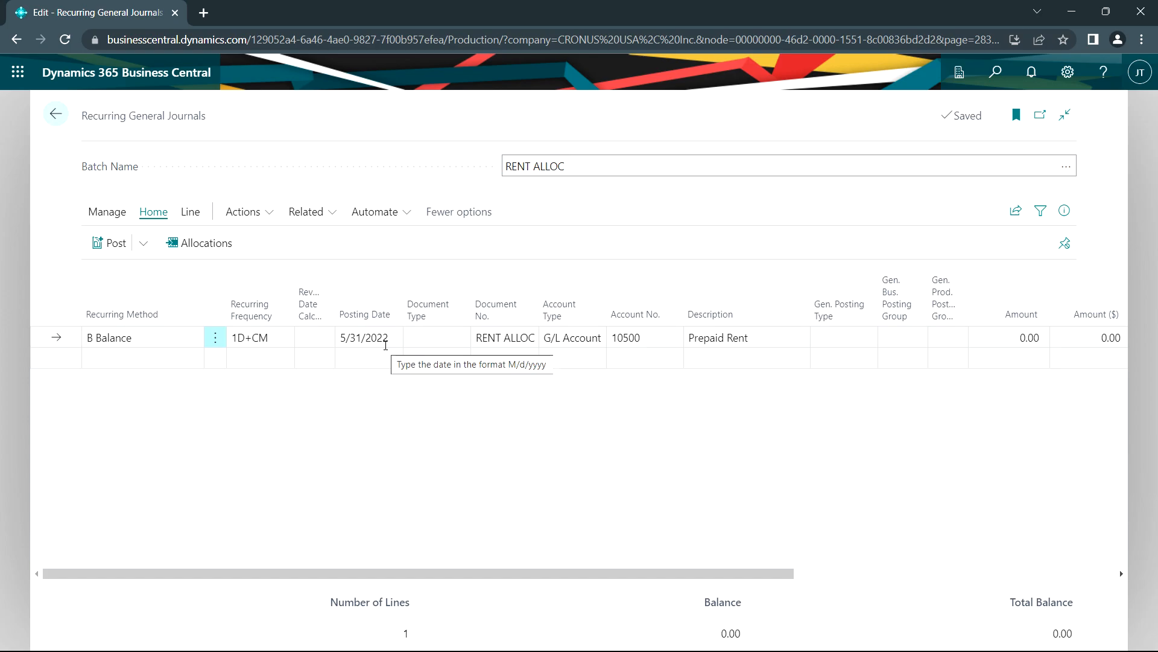
Step: Open G/L account 10500 Prepaid Rent to view its ledger entries
{"action": "left_click", "coordinate": [625, 338]}
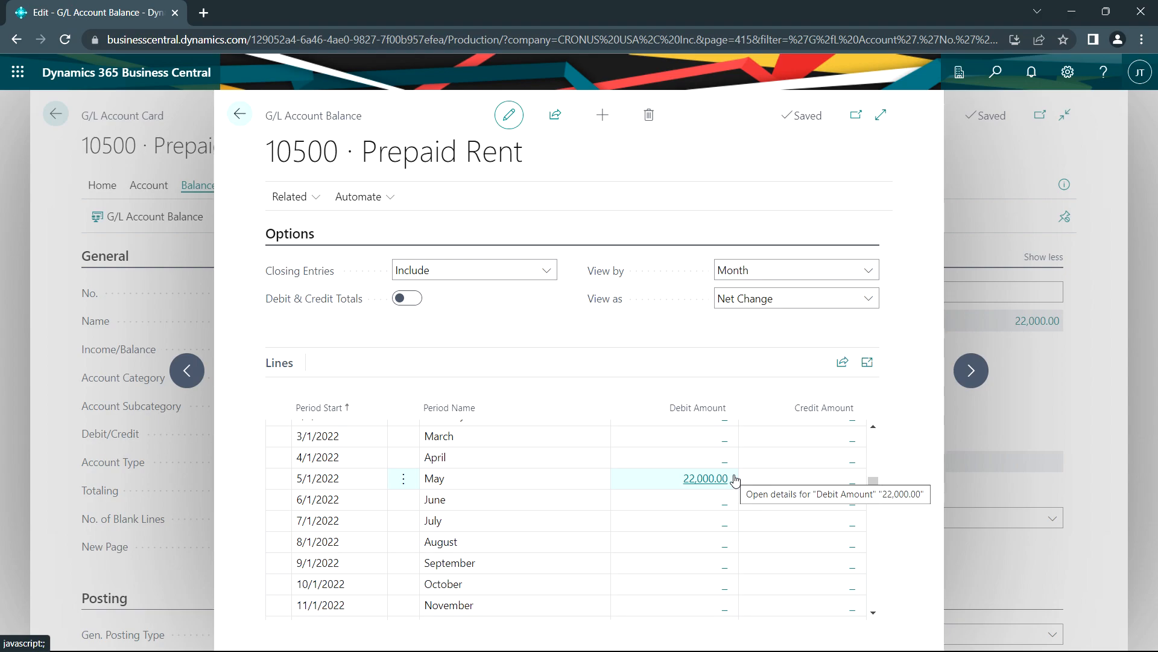
{"action": "mouse_move", "coordinate": [722, 463]}
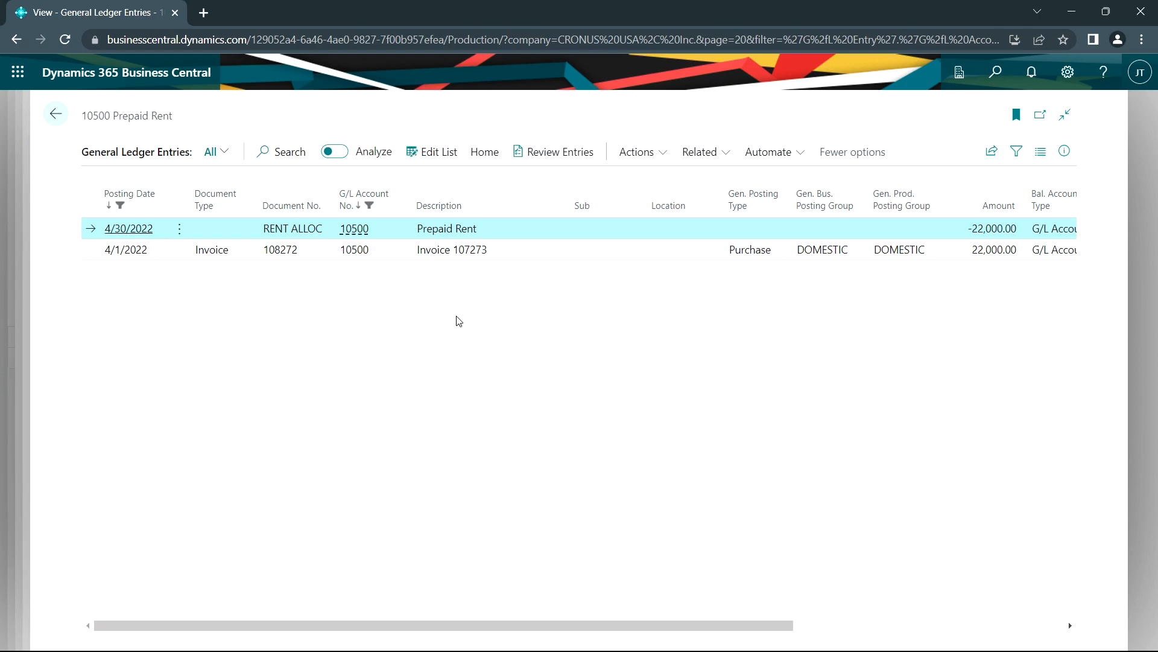
{"action": "mouse_move", "coordinate": [468, 306]}
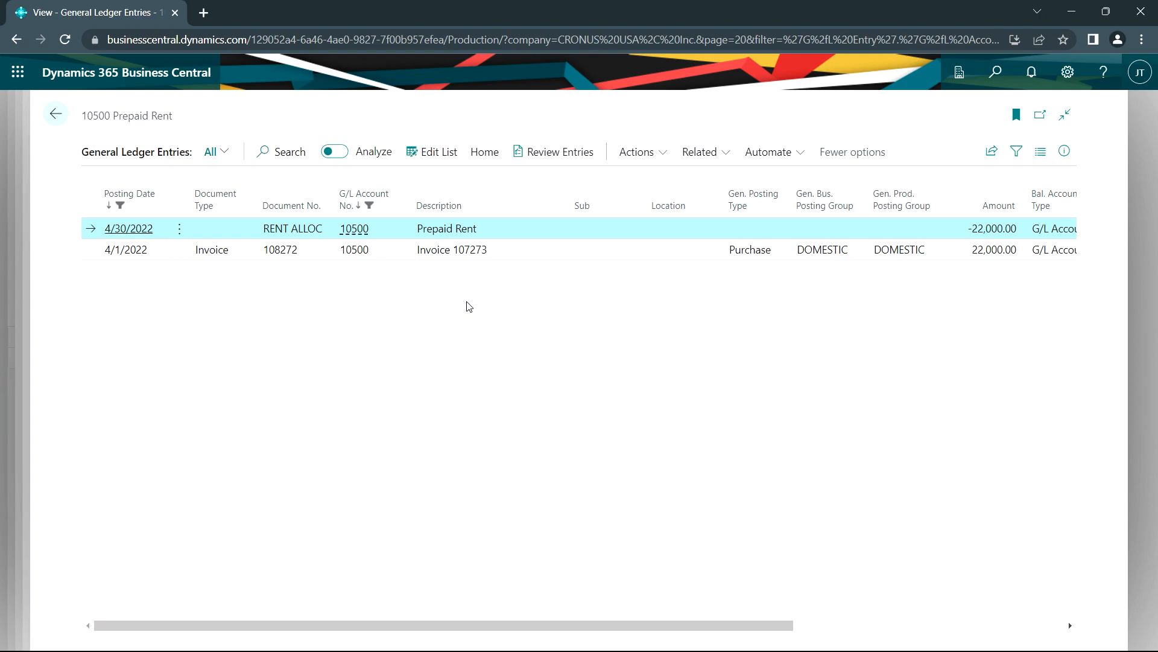